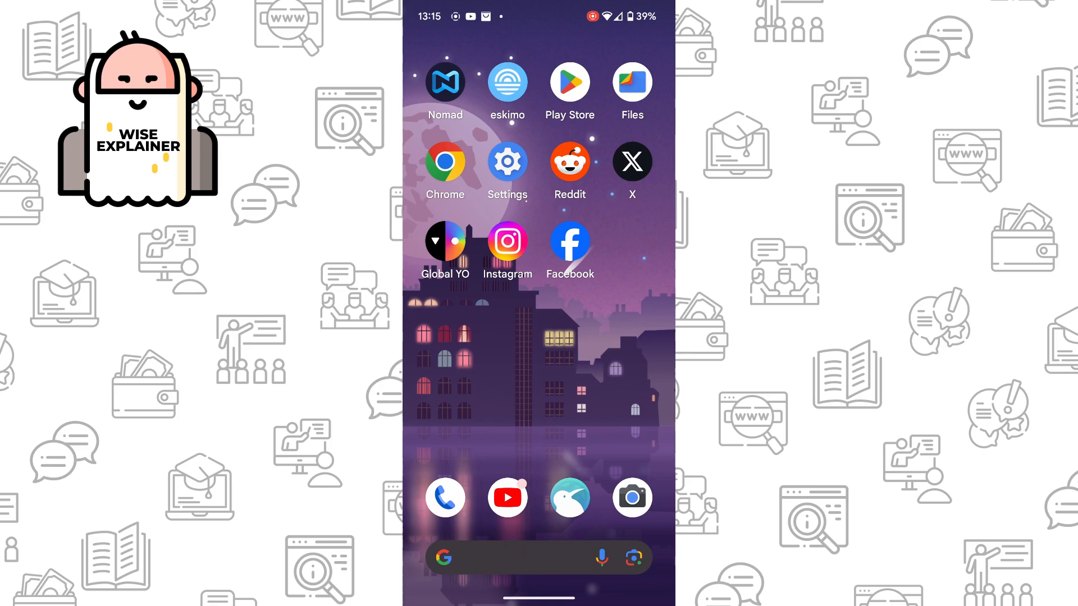
# - Launch X from the home screen and reach Settings > Your account > Account information
pyautogui.click(631, 162)
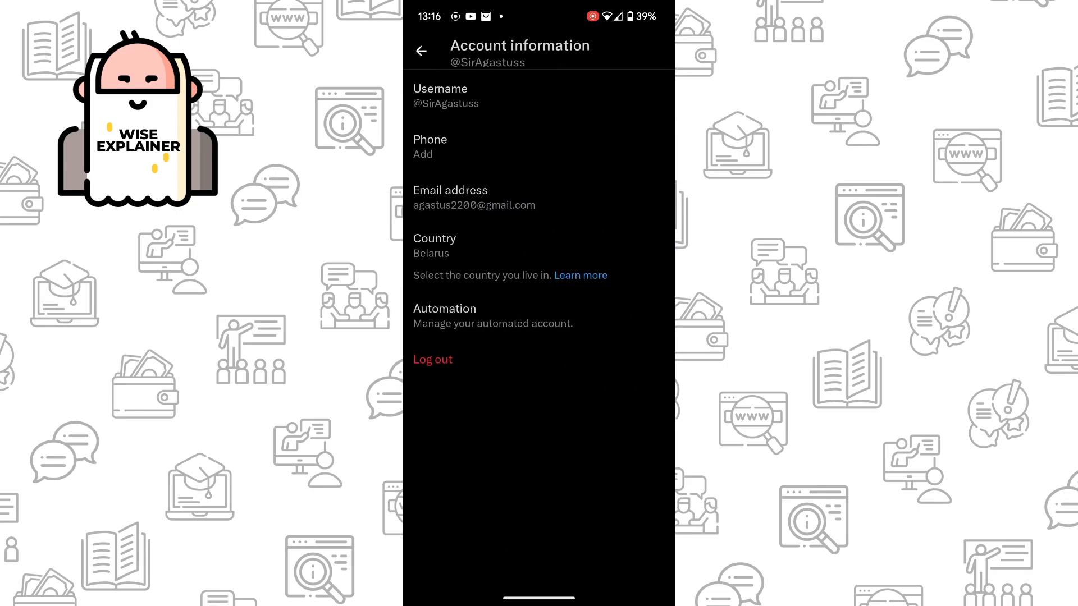
# - Review the Account information details under Your account and return
pyautogui.click(421, 50)
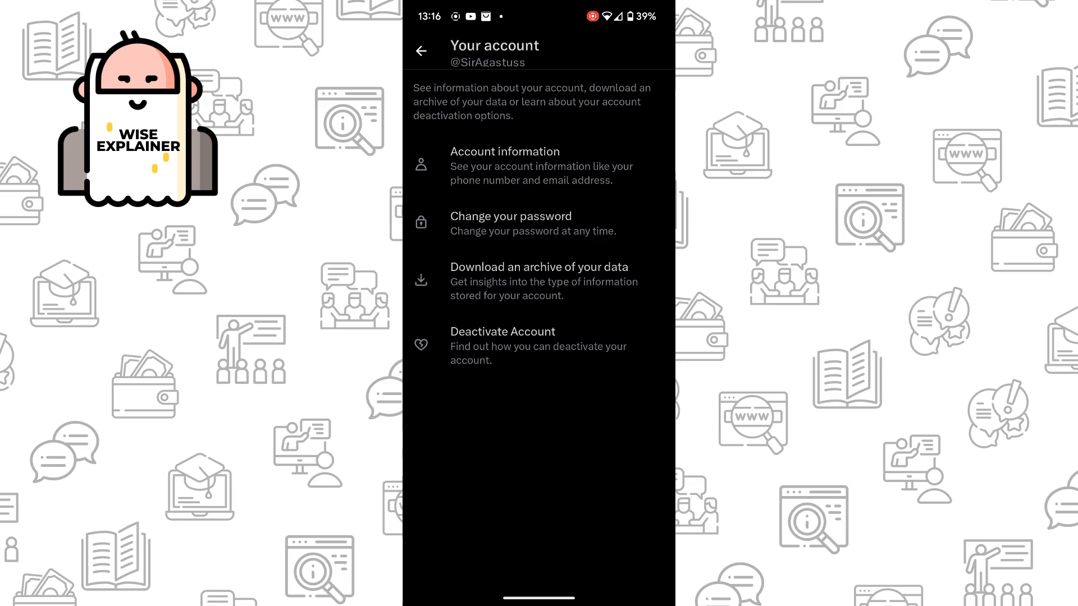
pyautogui.click(504, 165)
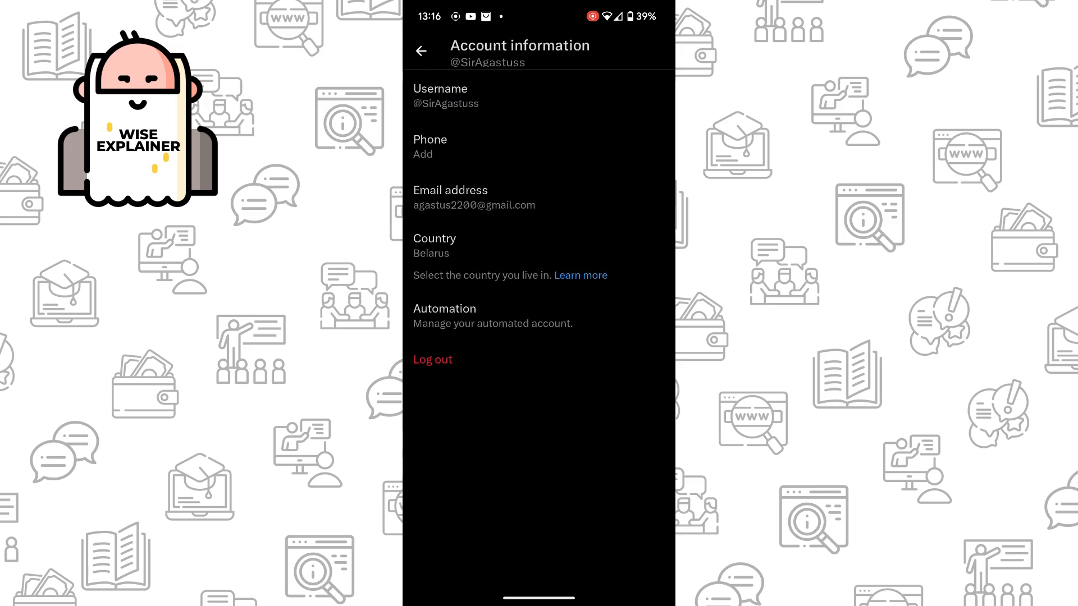
pyautogui.click(422, 51)
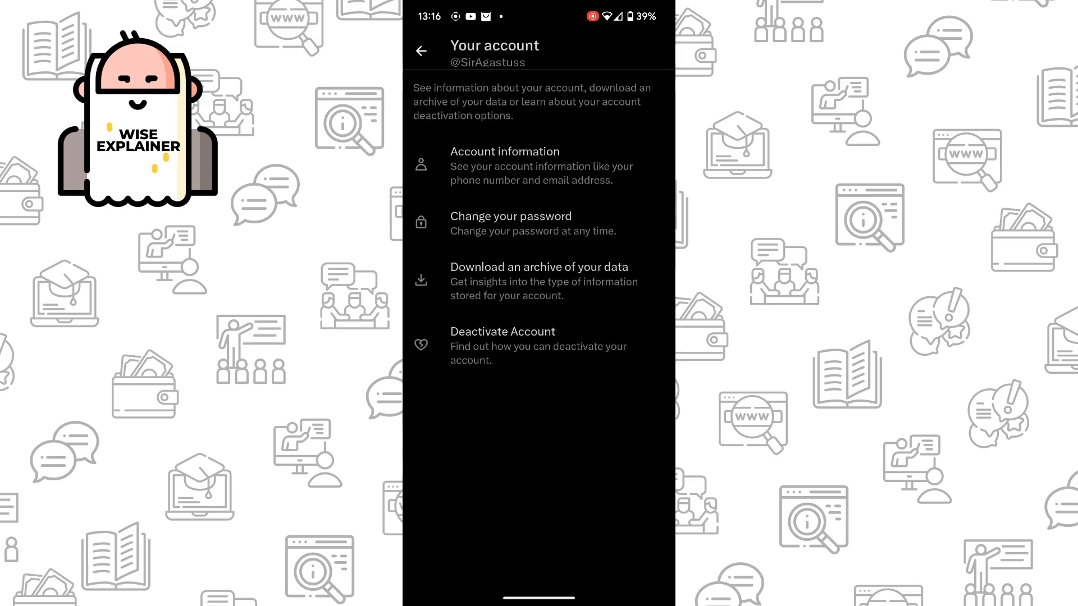
# - Check Privacy and safety, back out of settings to the timeline, and exit to the home screen
pyautogui.click(419, 50)
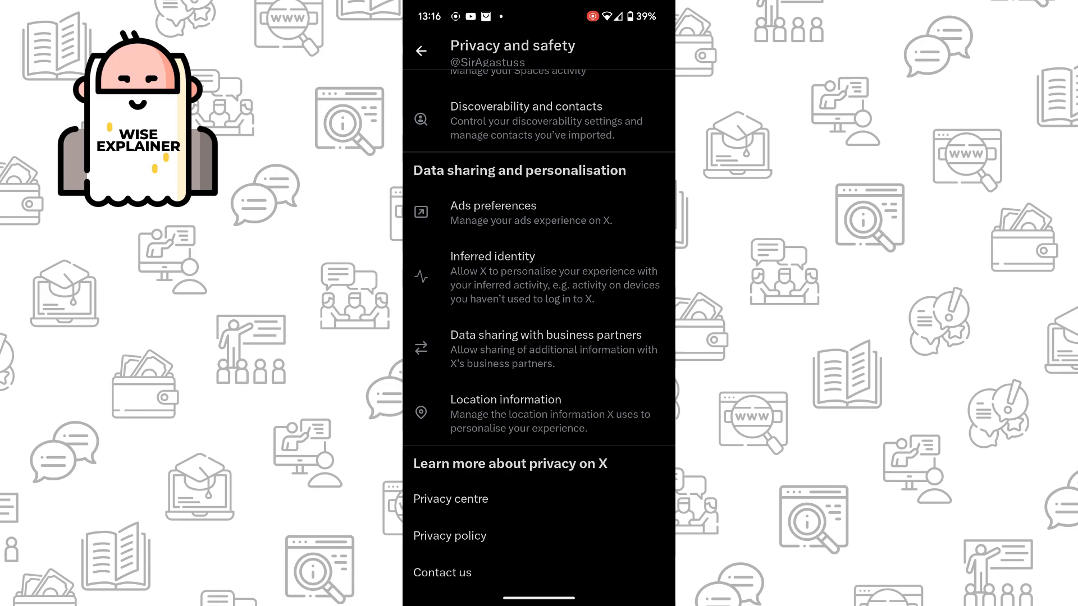
pyautogui.click(420, 51)
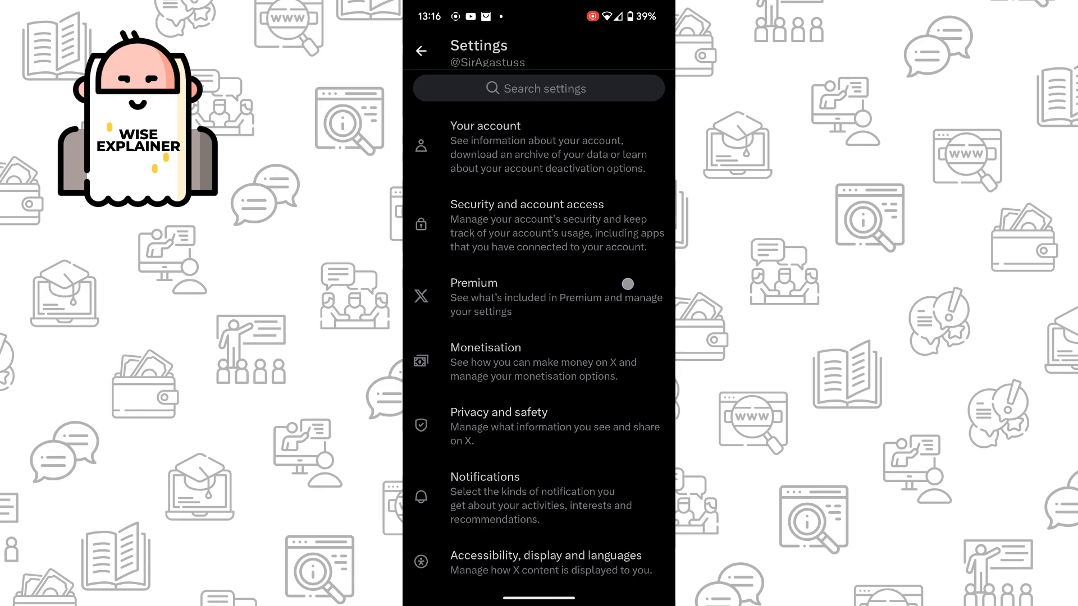
pyautogui.click(420, 51)
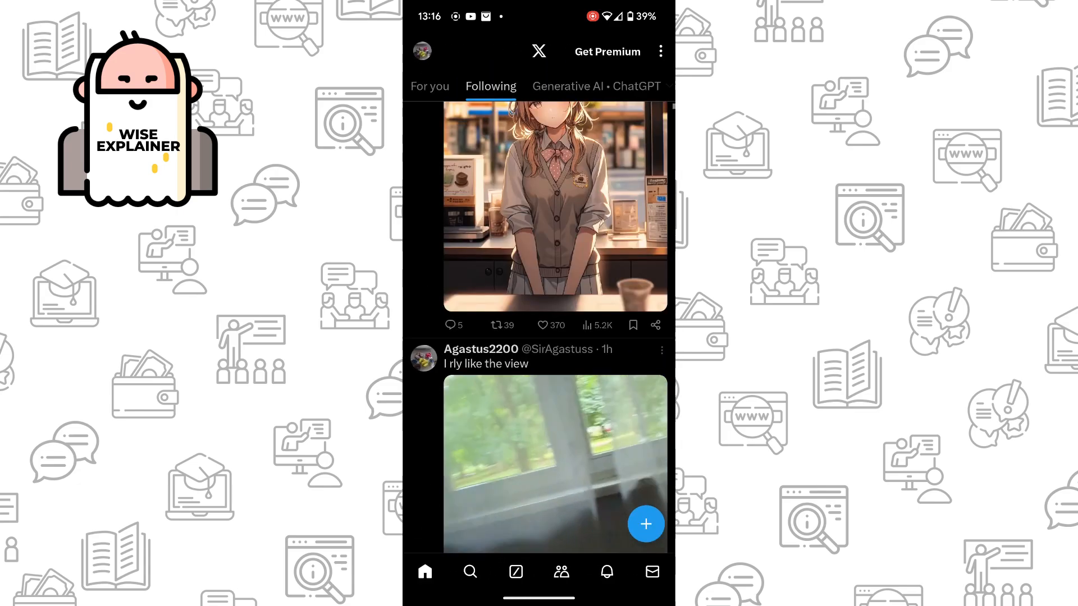
pyautogui.press('Home')
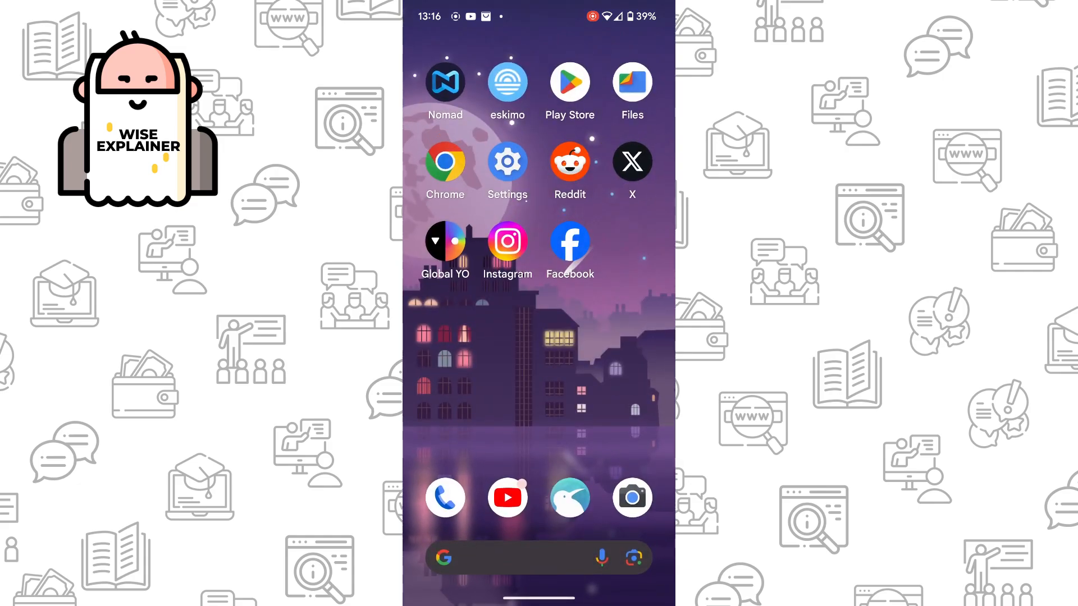
# - From the X home-screen icon, bring up its Play Store listing with Uninstall and Open options
pyautogui.click(508, 161)
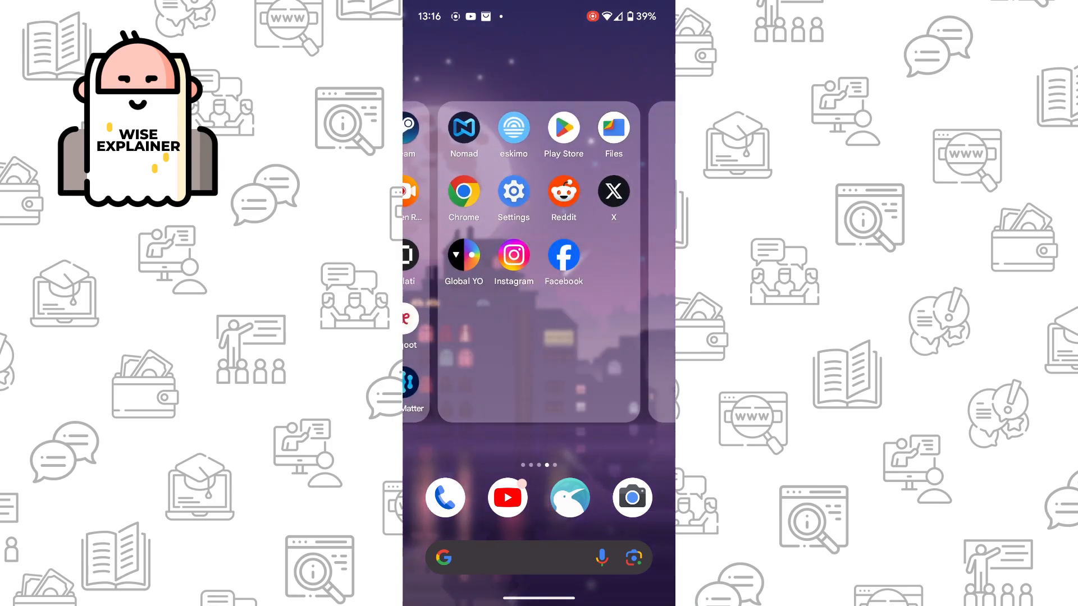
pyautogui.click(613, 190)
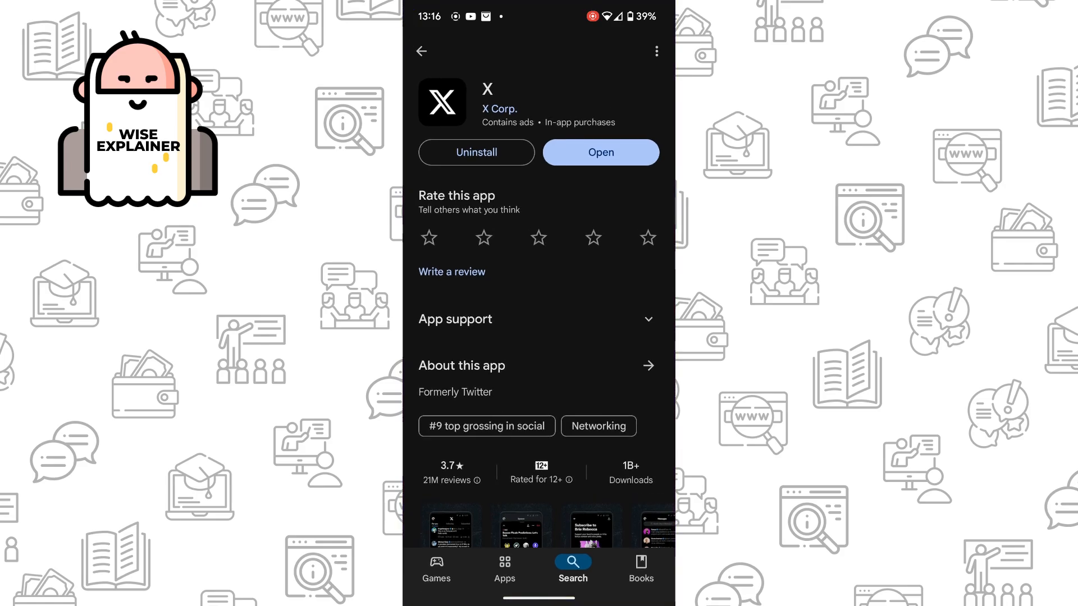